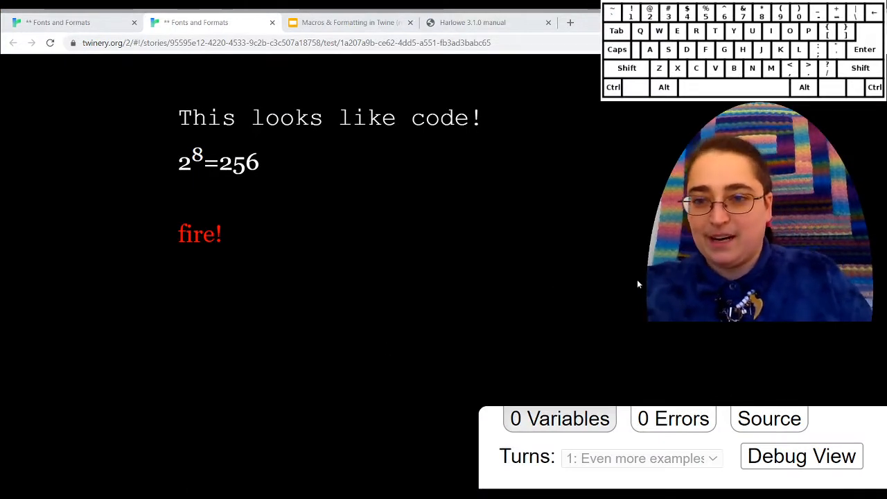
- Consult the (text-style:) macro entry and its Details table of style strings
{"action": "double_click", "coordinate": [469, 118]}
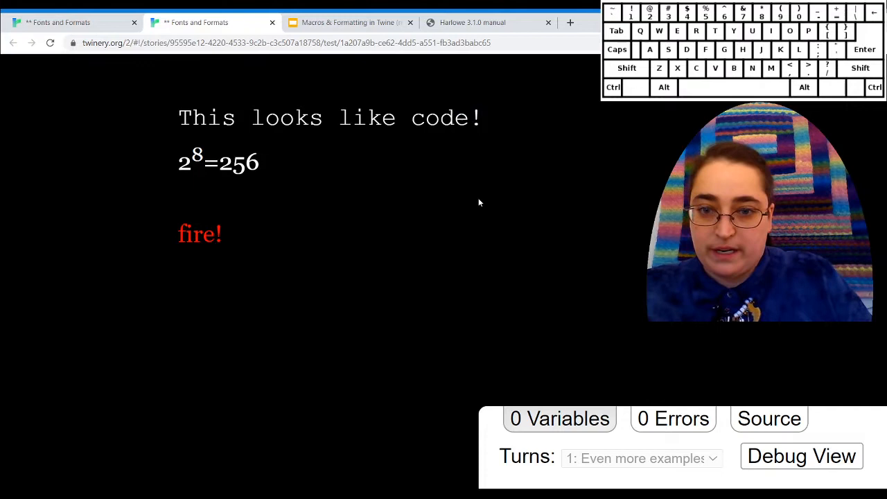
{"action": "mouse_move", "coordinate": [497, 250]}
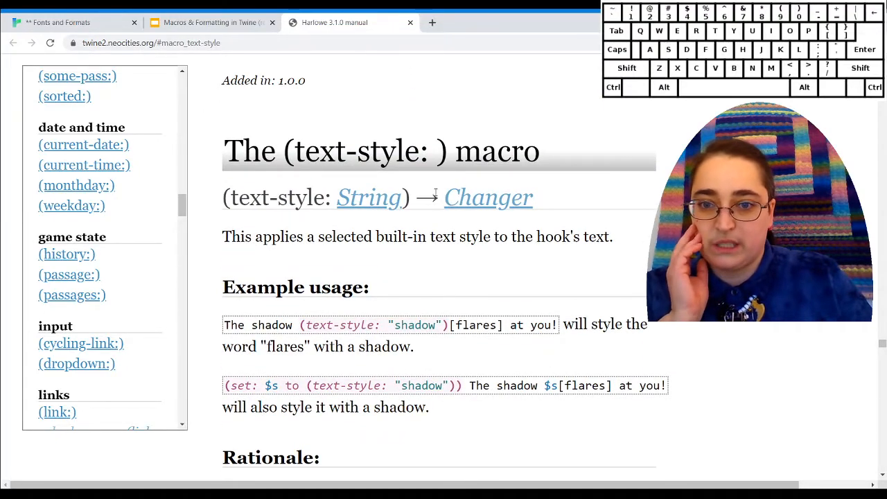
{"action": "scroll", "scroll_direction": "down", "scroll_amount": 3}
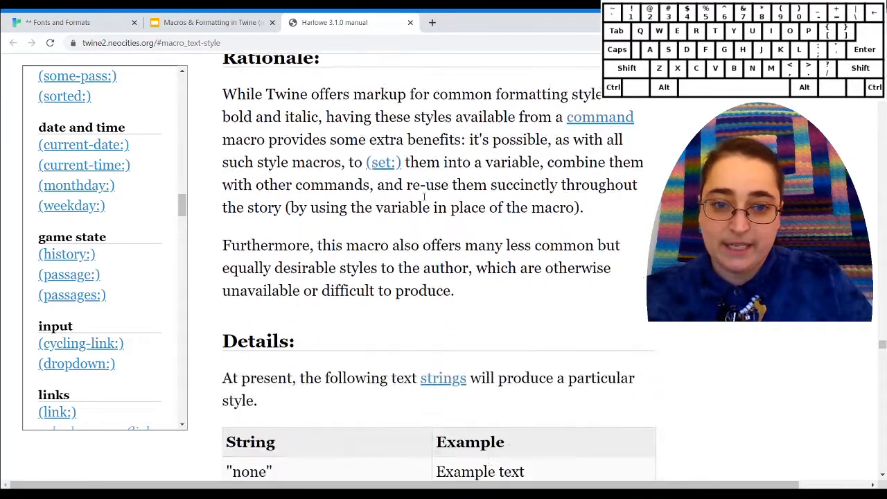
{"action": "scroll", "scroll_direction": "down", "scroll_amount": 3}
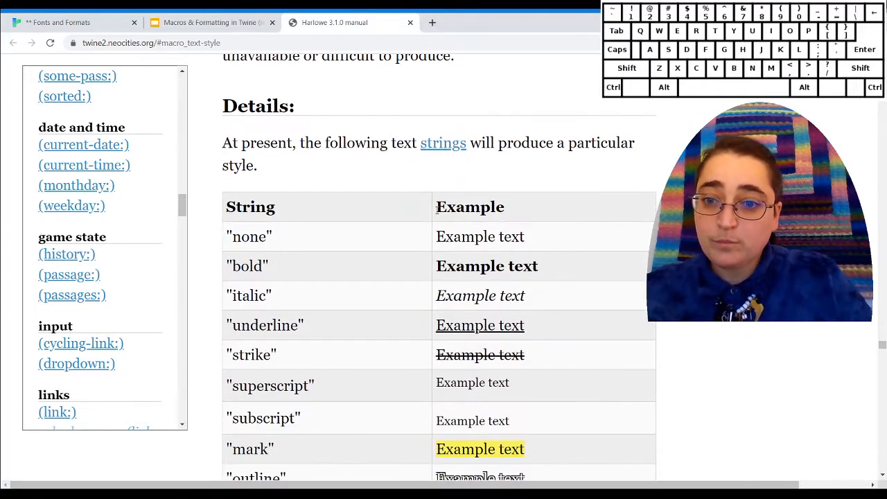
{"action": "scroll", "scroll_direction": "down", "scroll_amount": 3}
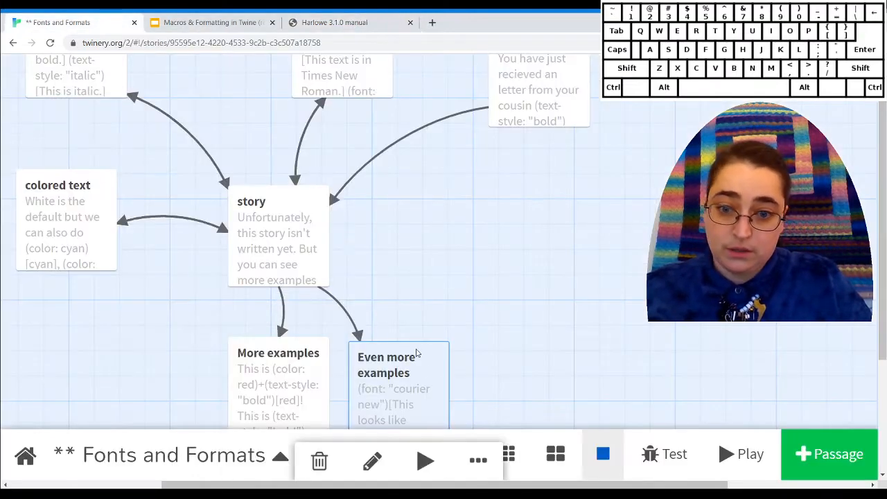
- Insert (text-style: "smear") before (color: "red") on the fire! line
{"action": "double_click", "coordinate": [394, 388]}
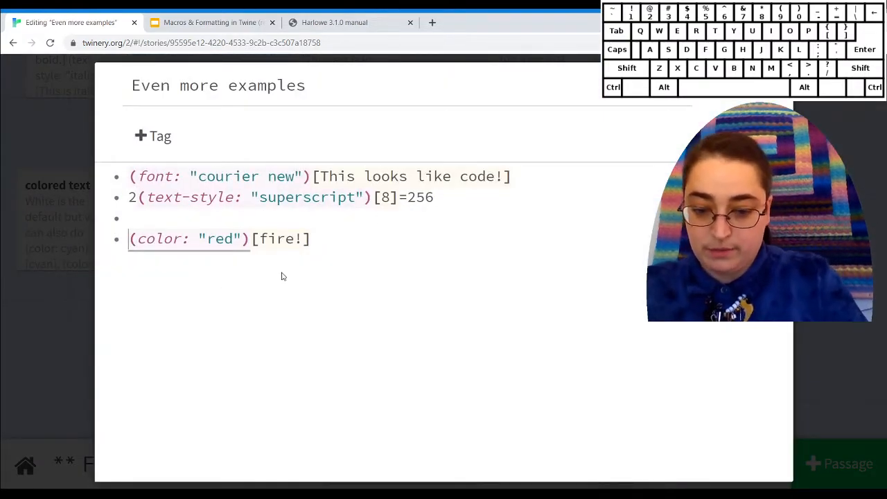
{"action": "type", "text": "t"}
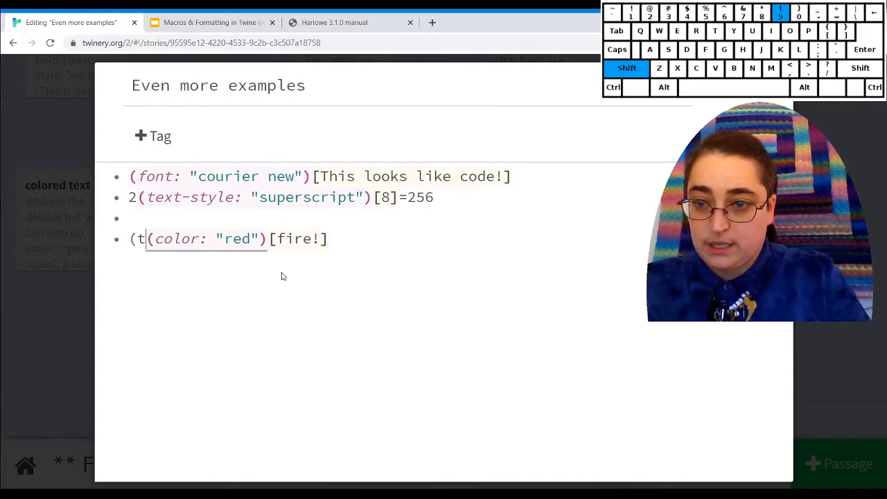
{"action": "type", "text": "ext-style"}
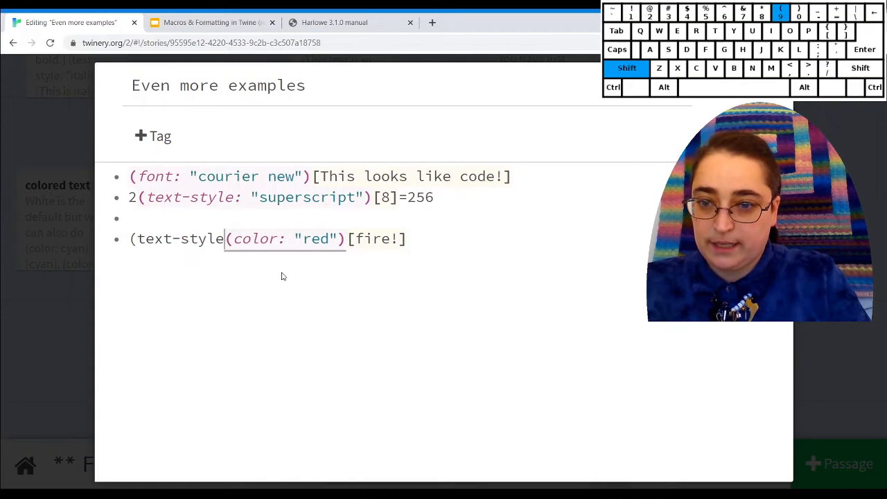
{"action": "type", "text": ":"}
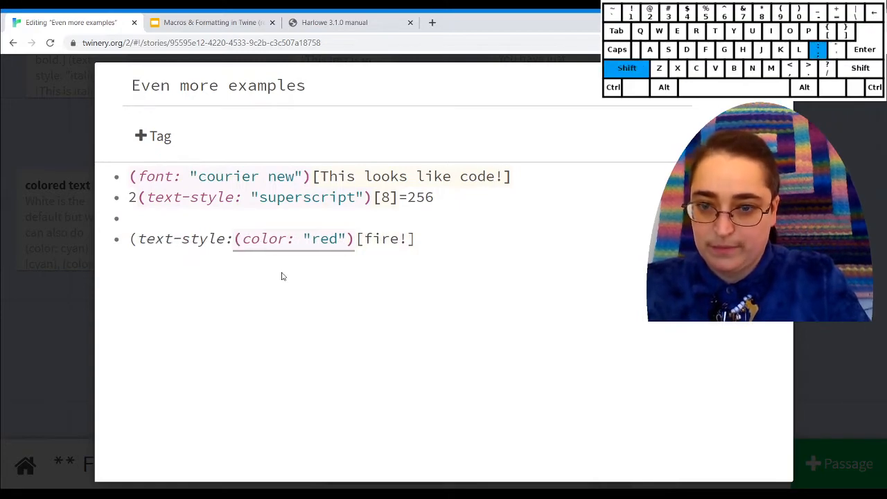
{"action": "type", "text": "\"s"}
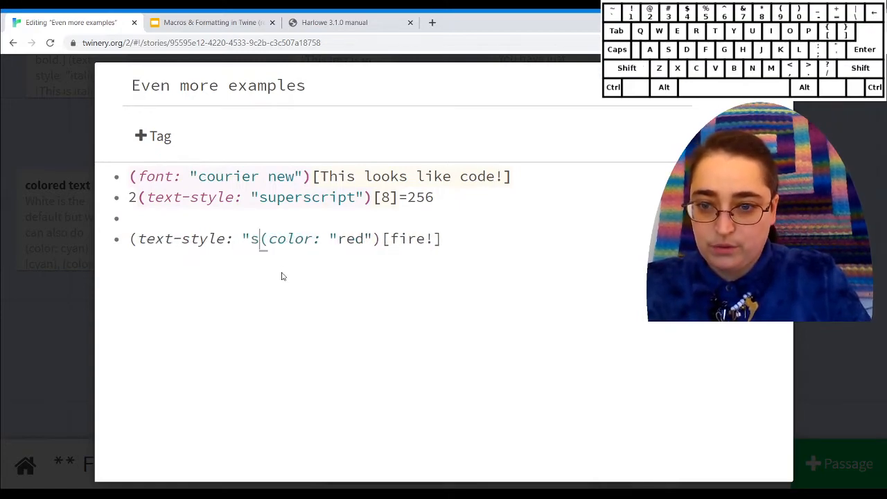
{"action": "type", "text": "mear"}
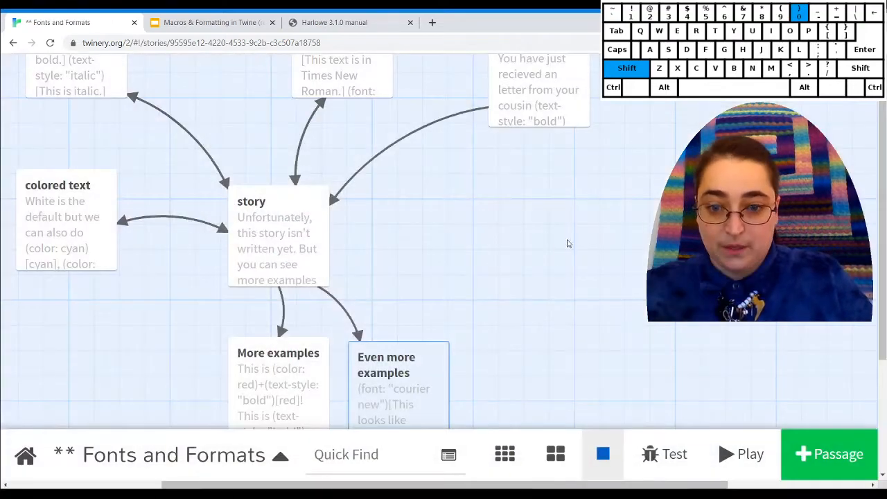
{"action": "left_click", "coordinate": [399, 374]}
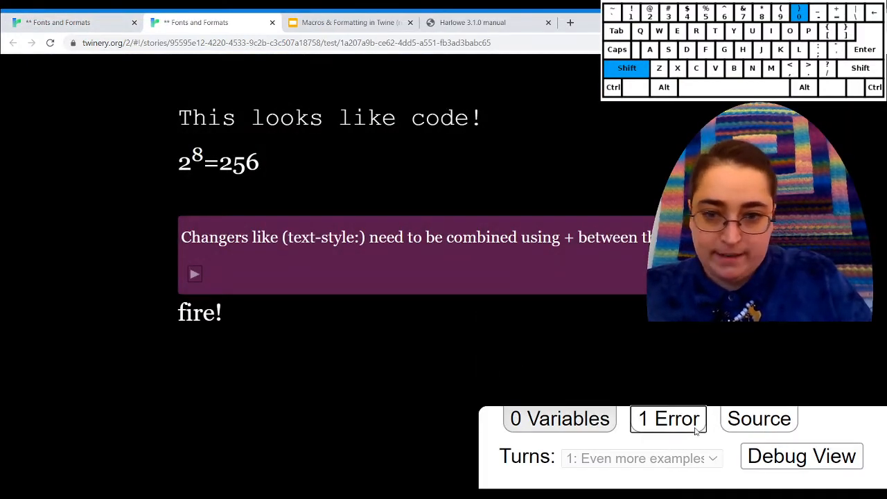
{"action": "left_click", "coordinate": [669, 418]}
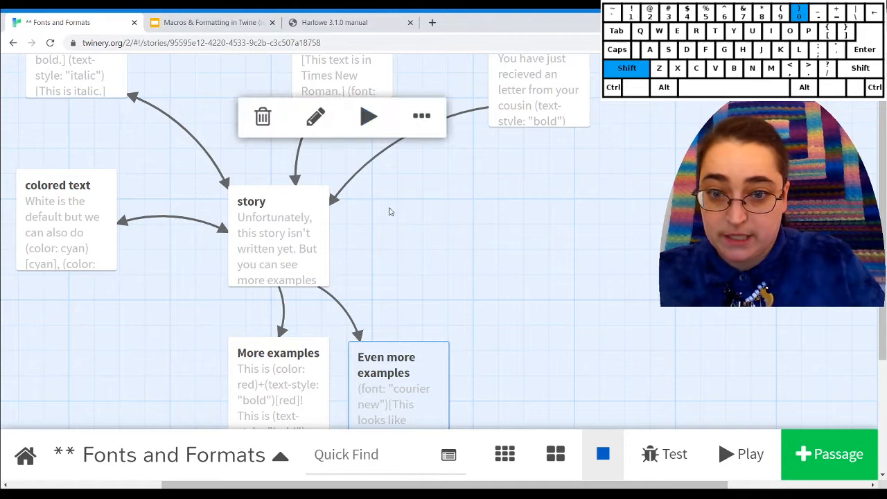
- Join the smear text-style and red colour macros with a + on the fire! line
{"action": "double_click", "coordinate": [393, 381]}
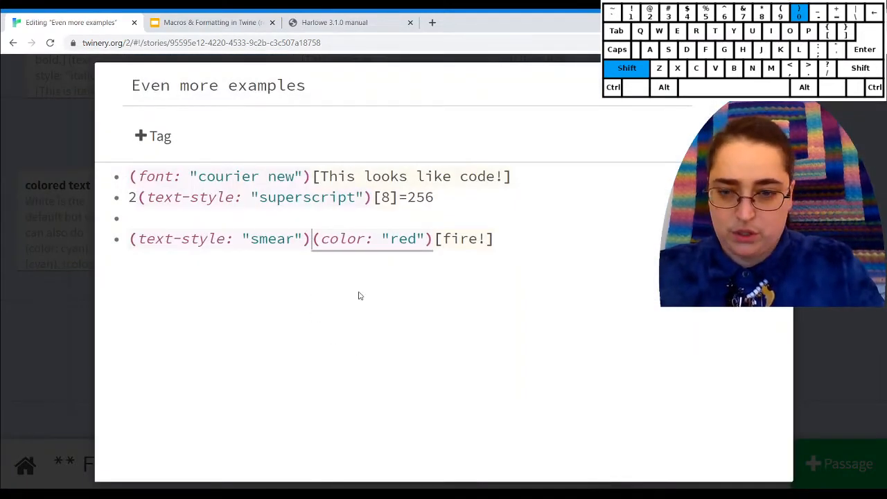
{"action": "type", "text": "+"}
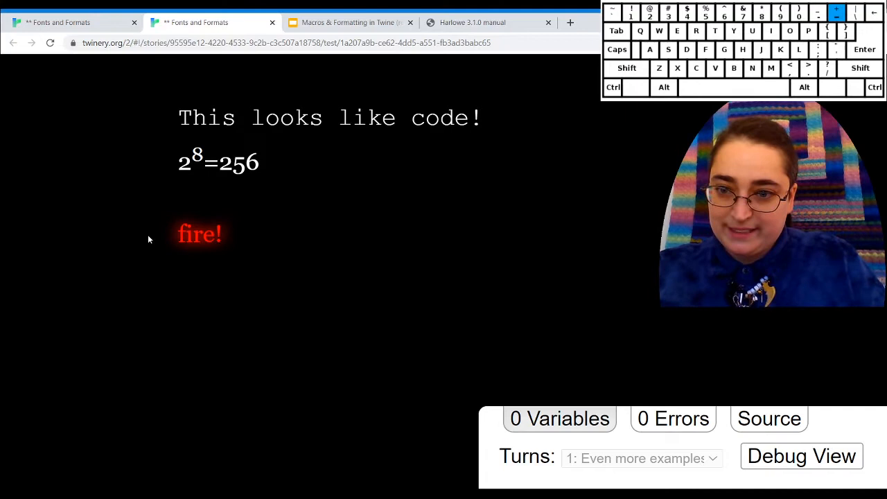
{"action": "mouse_move", "coordinate": [205, 261]}
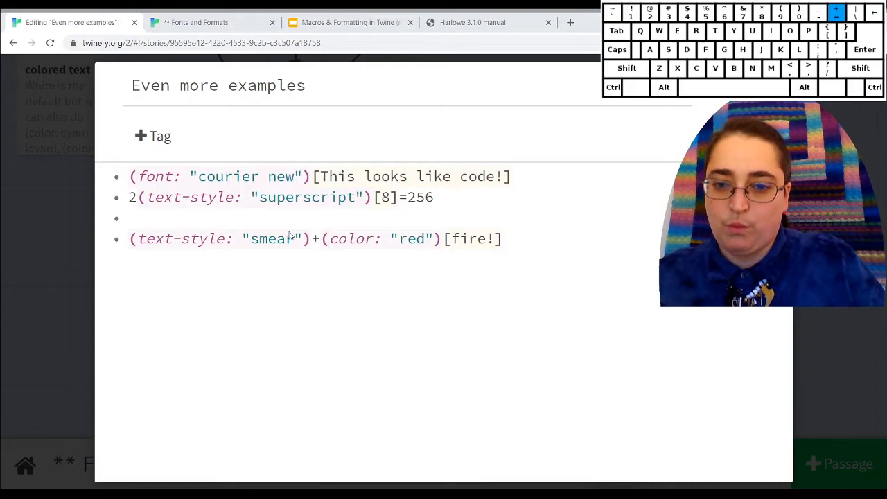
{"action": "mouse_move", "coordinate": [333, 330]}
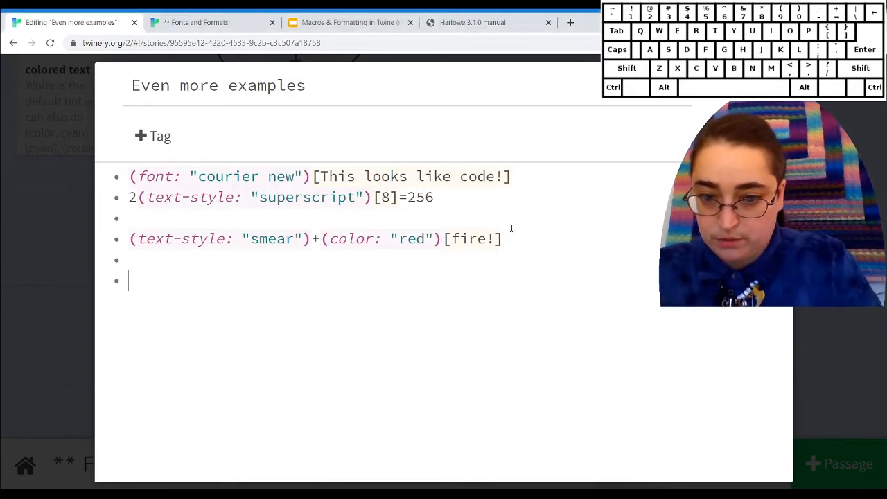
- Add a fourth line (background: "blue")[water] below the fire! line
{"action": "type", "text": "("}
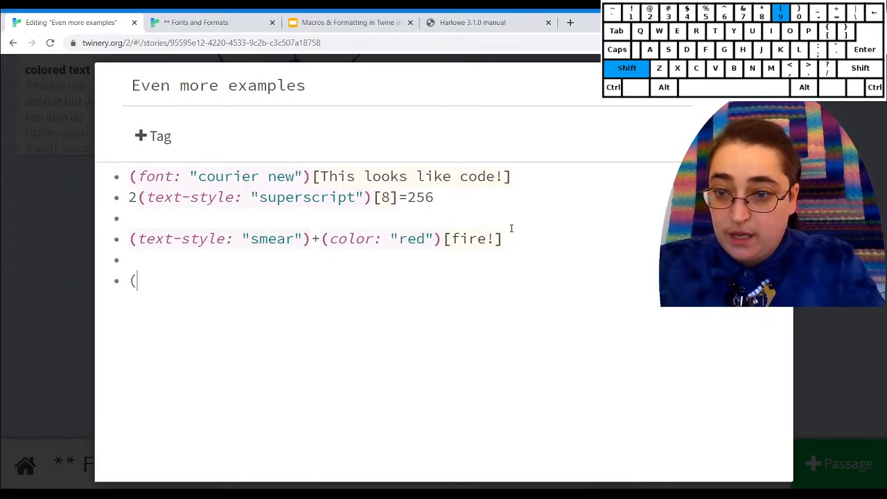
{"action": "type", "text": "bac"}
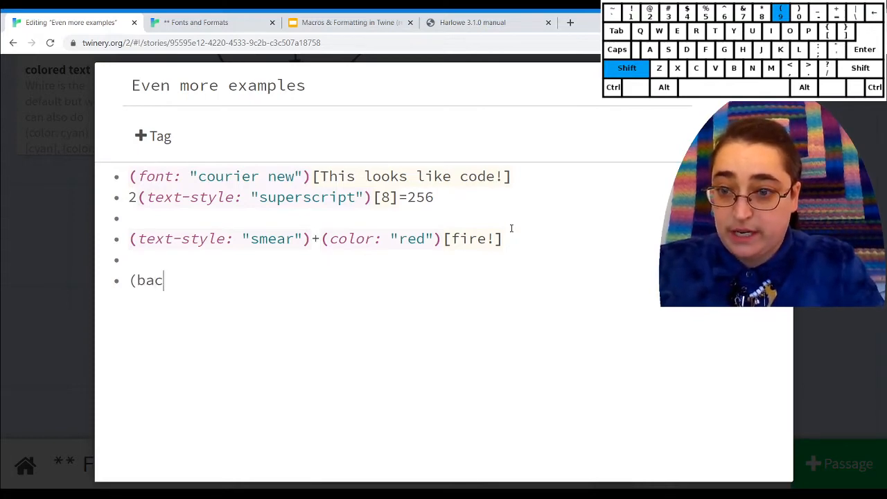
{"action": "type", "text": "kg"}
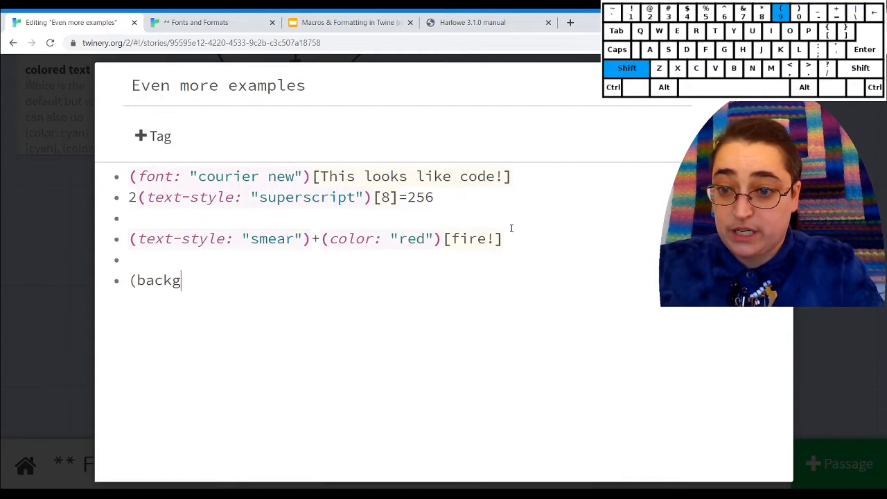
{"action": "type", "text": "rou"}
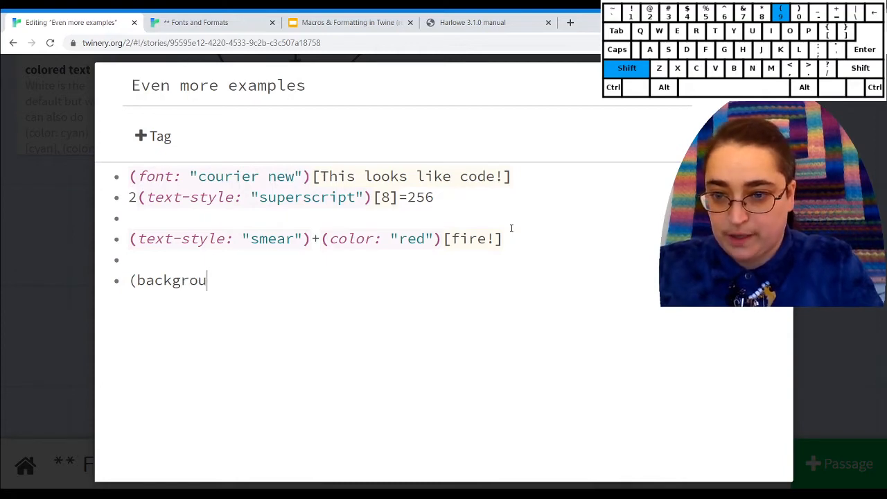
{"action": "type", "text": "nd:"}
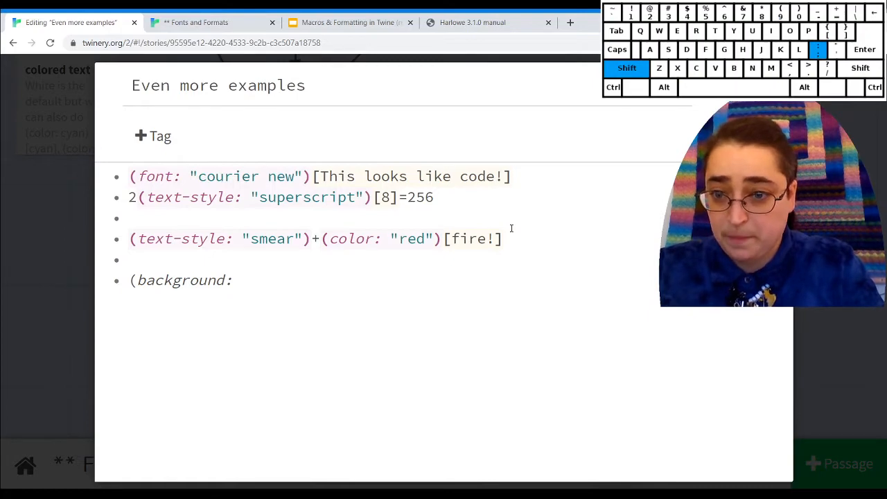
{"action": "type", "text": "\""}
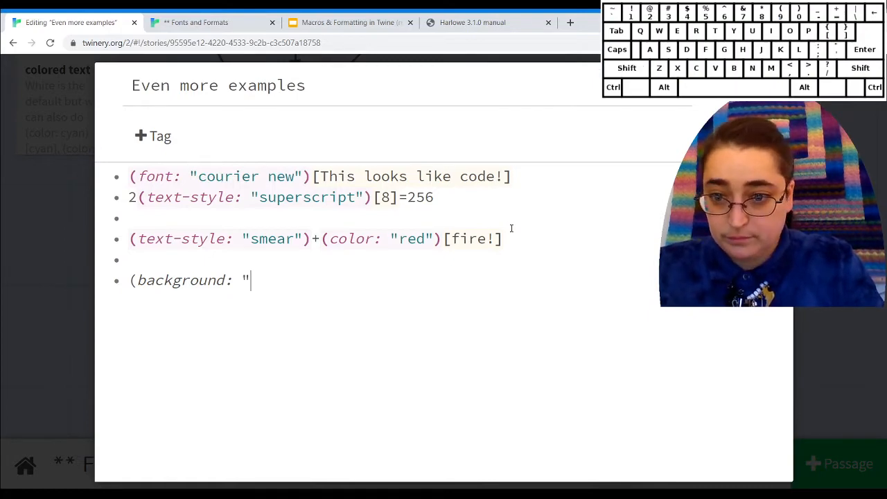
{"action": "type", "text": "blue\")"}
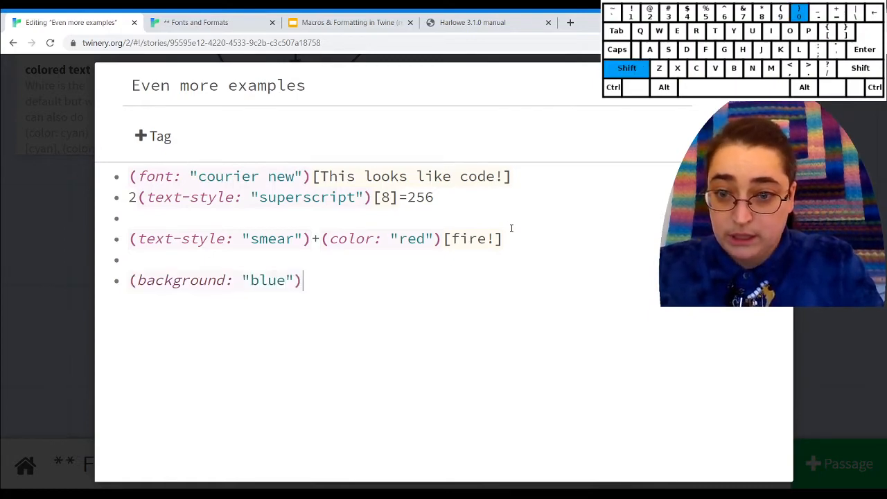
{"action": "type", "text": "[water"}
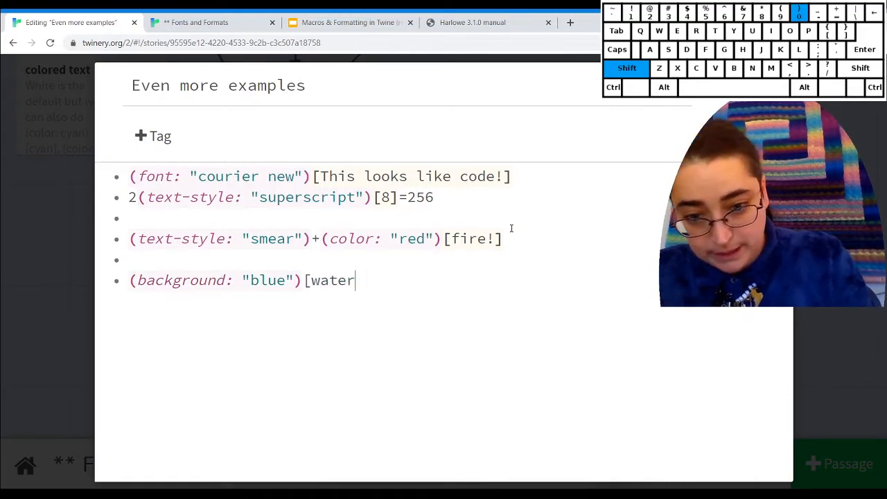
{"action": "type", "text": "]"}
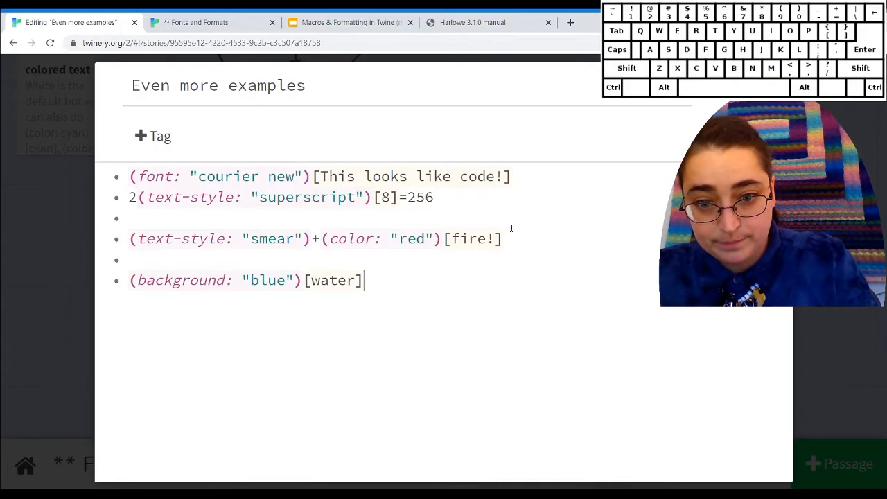
{"action": "mouse_move", "coordinate": [549, 206]}
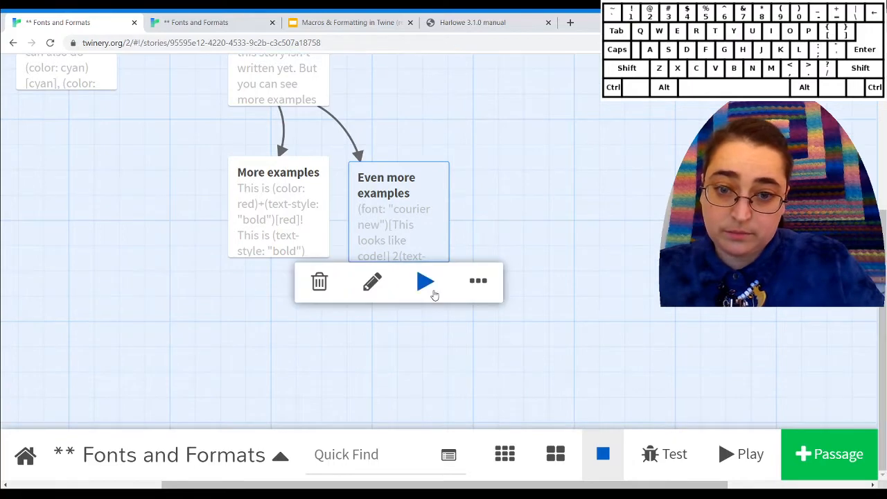
- Play the Even more examples passage, then return to the Harlowe manual
{"action": "left_click", "coordinate": [424, 281]}
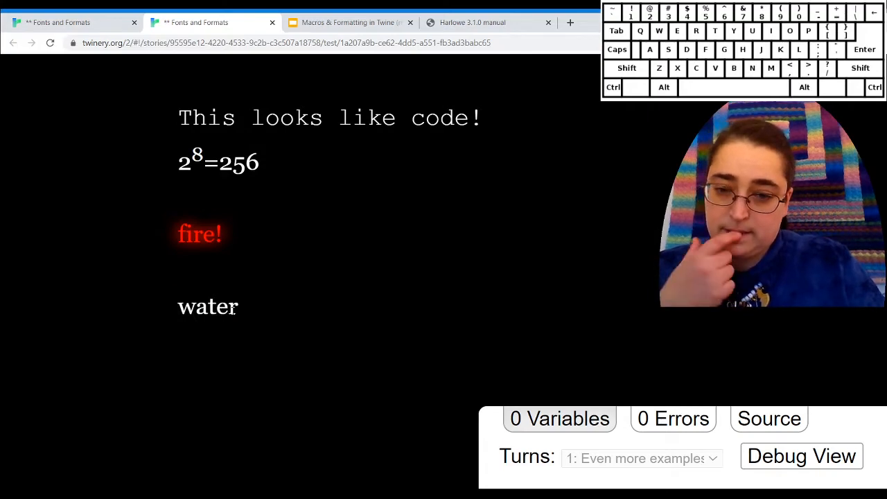
{"action": "left_click", "coordinate": [472, 22]}
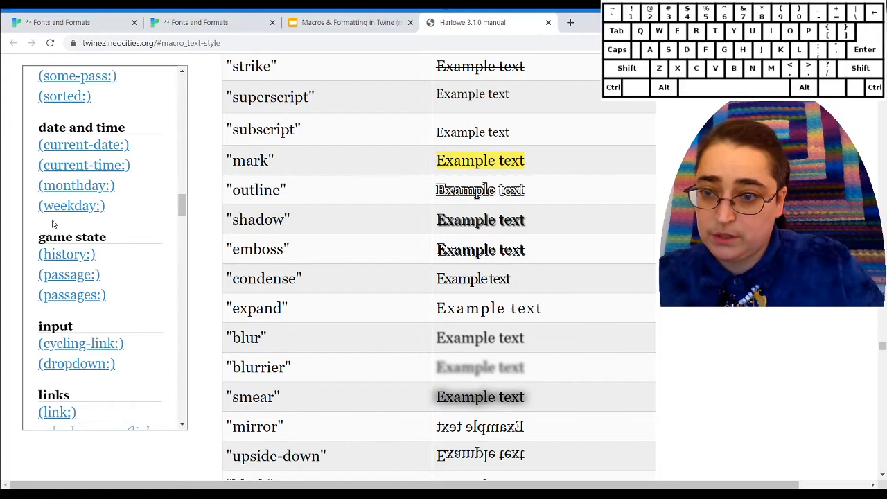
- Follow the 'changer' link from the text-style table to the changer data section
{"action": "scroll", "scroll_direction": "down", "scroll_amount": 3}
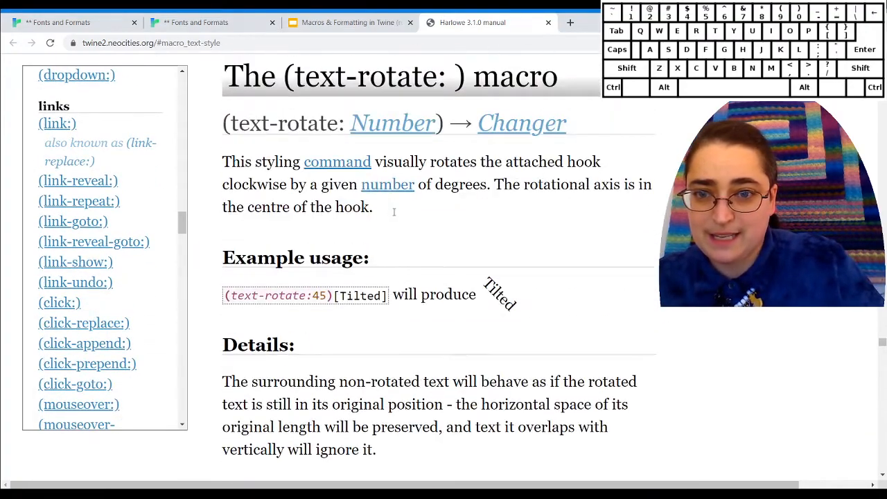
{"action": "scroll", "scroll_direction": "down", "scroll_amount": 3}
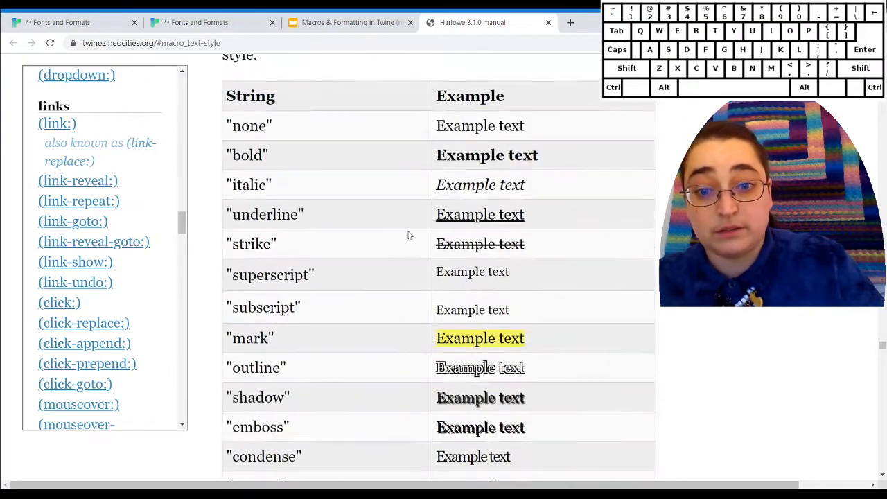
{"action": "scroll", "scroll_direction": "down", "scroll_amount": 3}
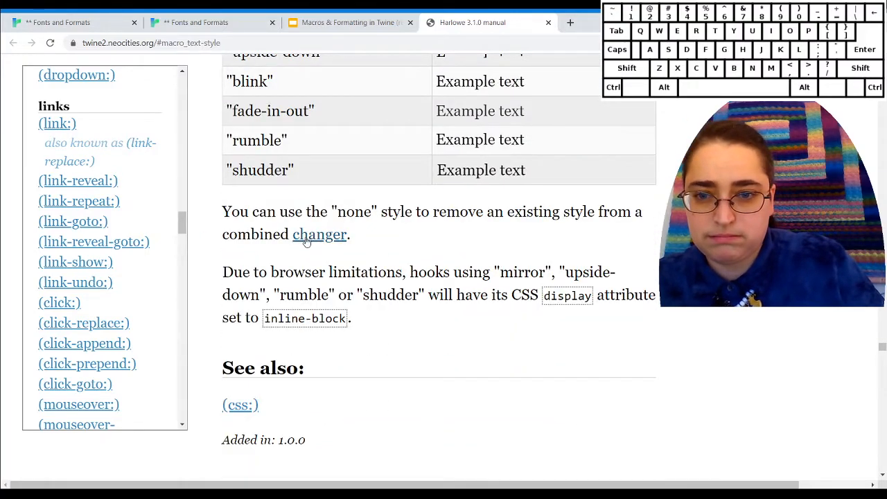
{"action": "left_click", "coordinate": [319, 234]}
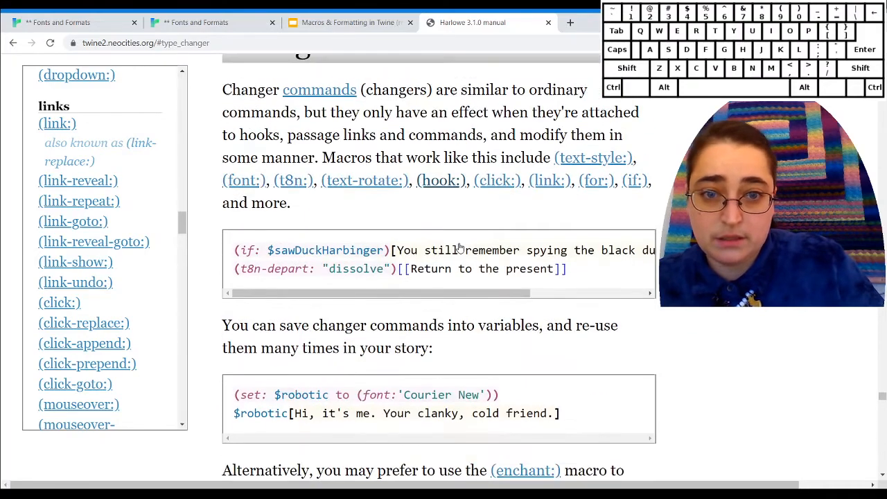
- Reach the Colour data section with built-in colour names and HTML equivalents
{"action": "scroll", "scroll_direction": "down", "scroll_amount": 3}
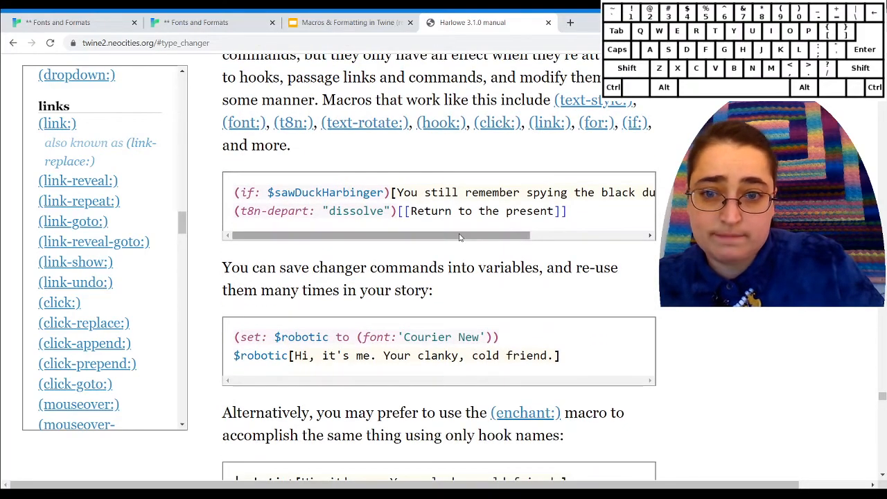
{"action": "scroll", "scroll_direction": "down", "scroll_amount": 3}
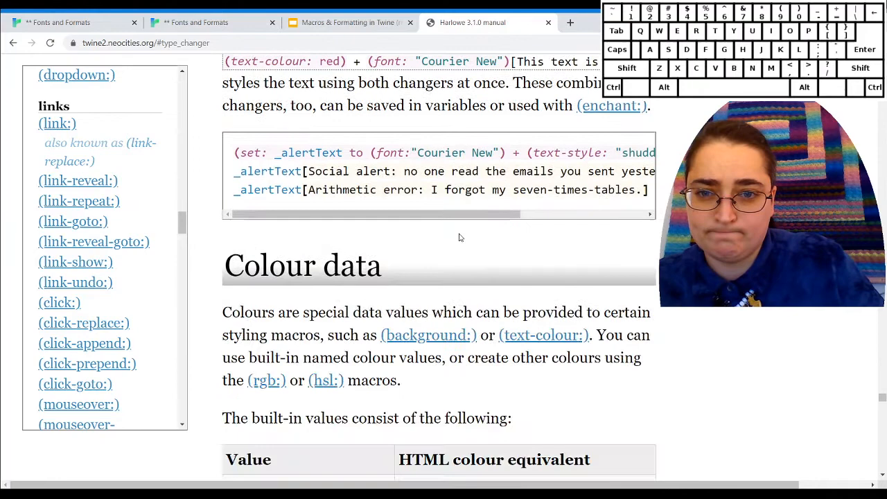
{"action": "scroll", "scroll_direction": "down", "scroll_amount": 3}
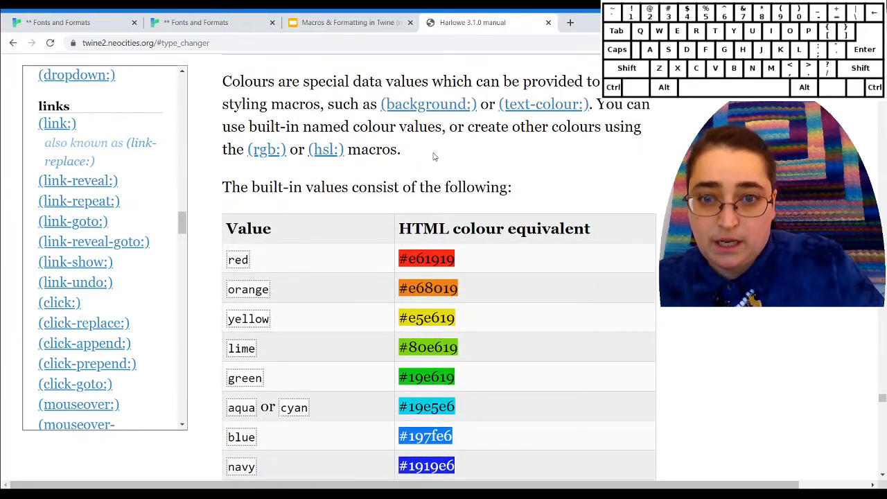
- Consult the (background:) macro page's example usage and details
{"action": "left_click", "coordinate": [427, 104]}
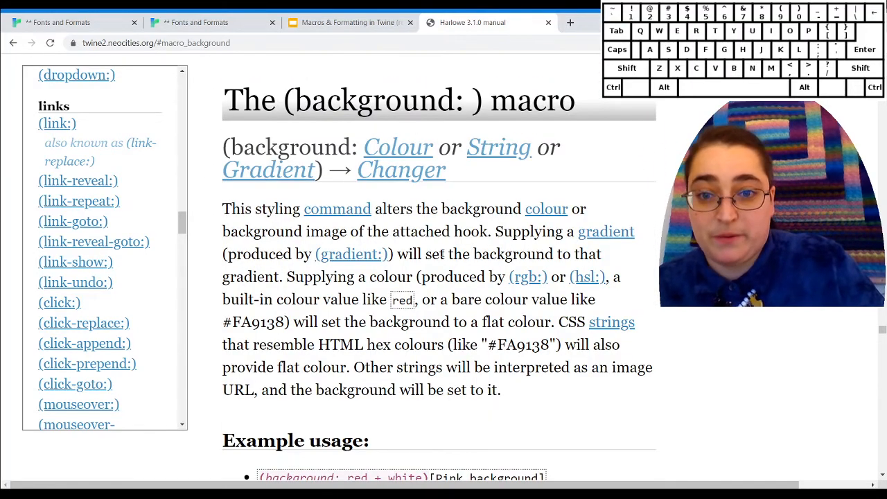
{"action": "scroll", "scroll_direction": "down", "scroll_amount": 3}
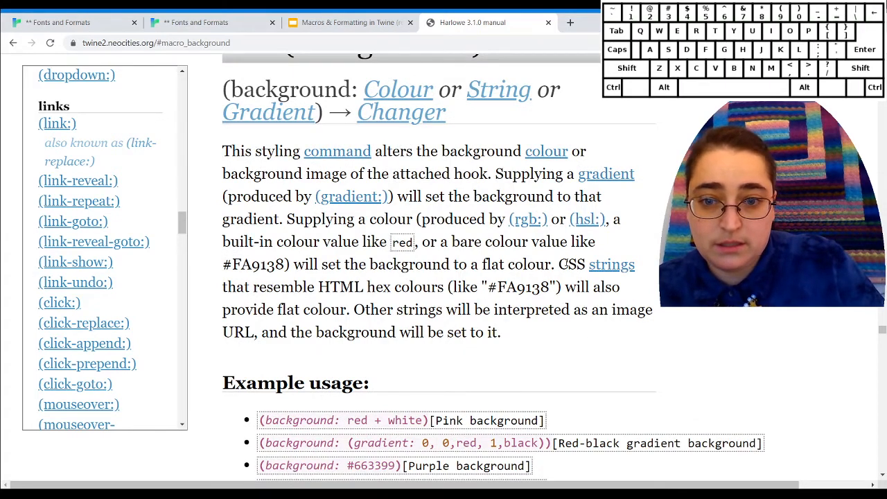
{"action": "scroll", "scroll_direction": "down", "scroll_amount": 3}
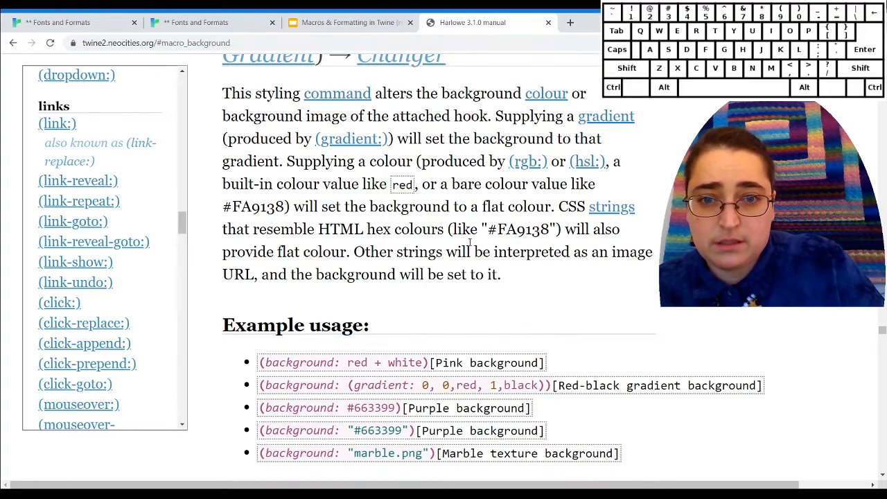
{"action": "scroll", "scroll_direction": "down", "scroll_amount": 3}
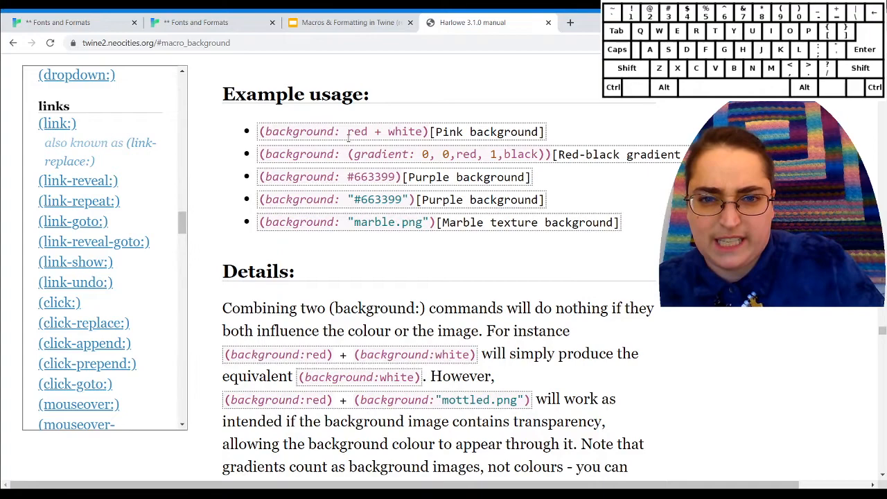
{"action": "scroll", "scroll_direction": "down", "scroll_amount": 3}
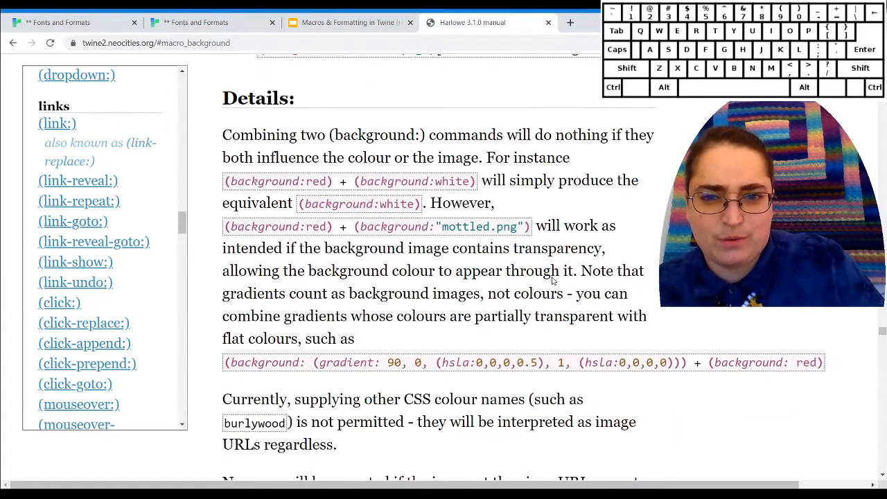
{"action": "scroll", "scroll_direction": "down", "scroll_amount": 3}
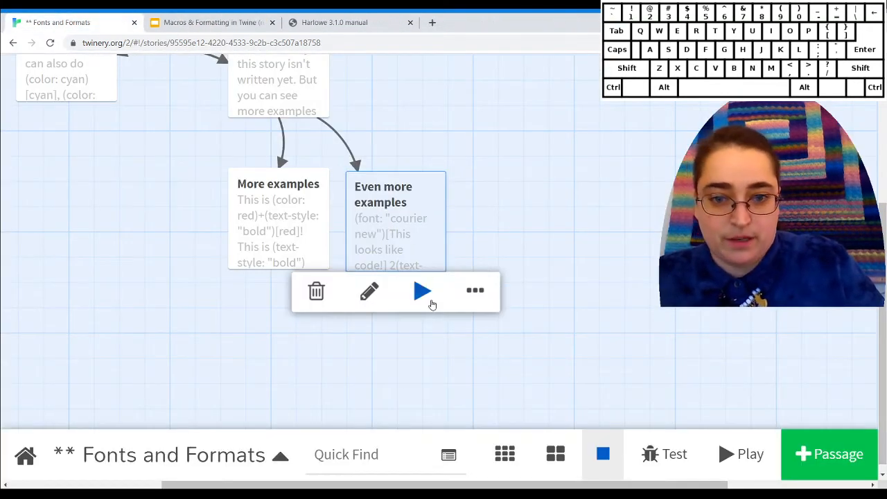
- Play the passage to check water on a blue background, glance at the slides, and reopen the editor
{"action": "left_click", "coordinate": [423, 291]}
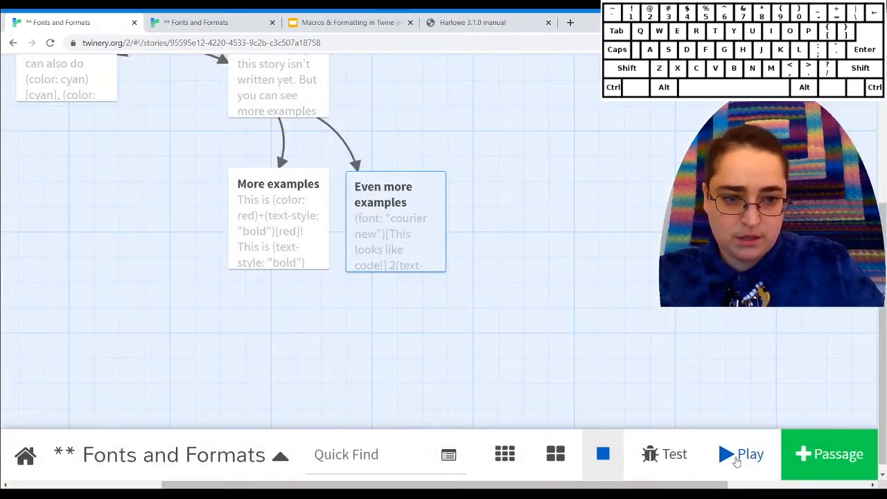
{"action": "left_click", "coordinate": [740, 454]}
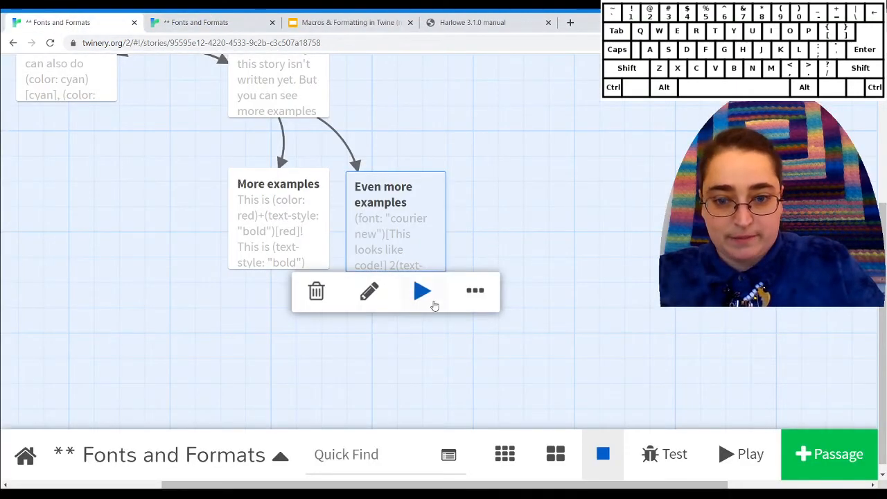
{"action": "left_click", "coordinate": [422, 292]}
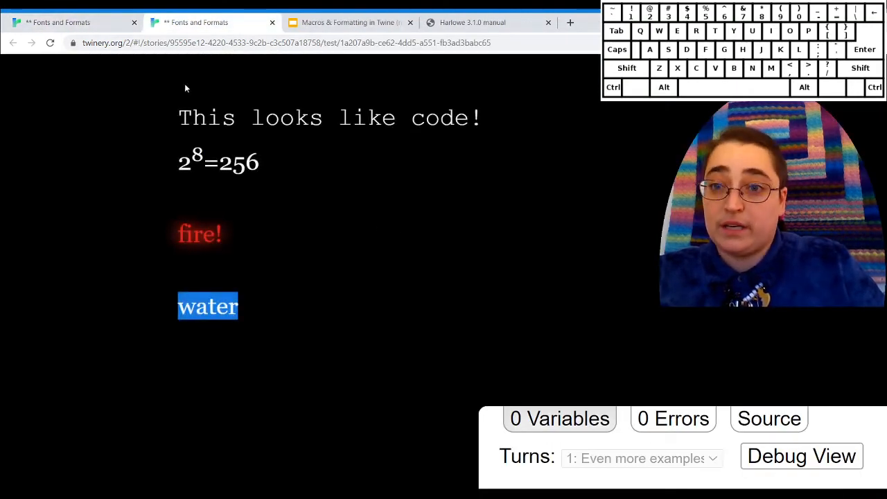
{"action": "left_click", "coordinate": [208, 23]}
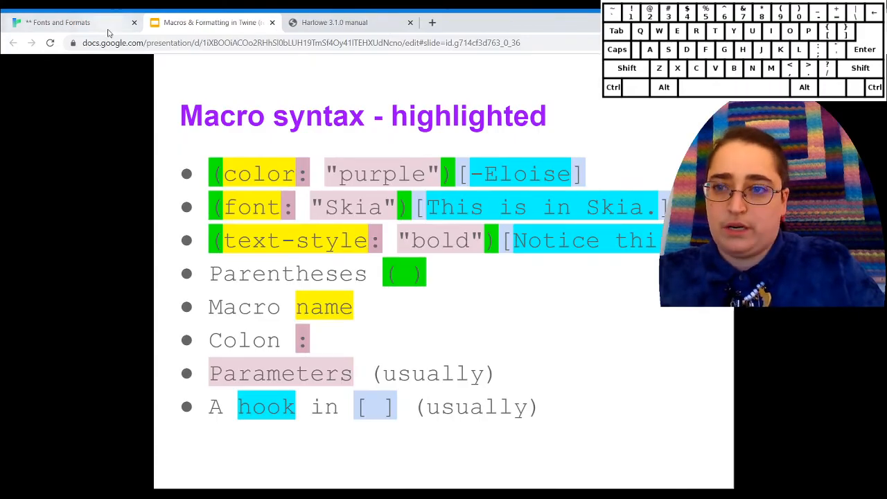
{"action": "left_click", "coordinate": [70, 22]}
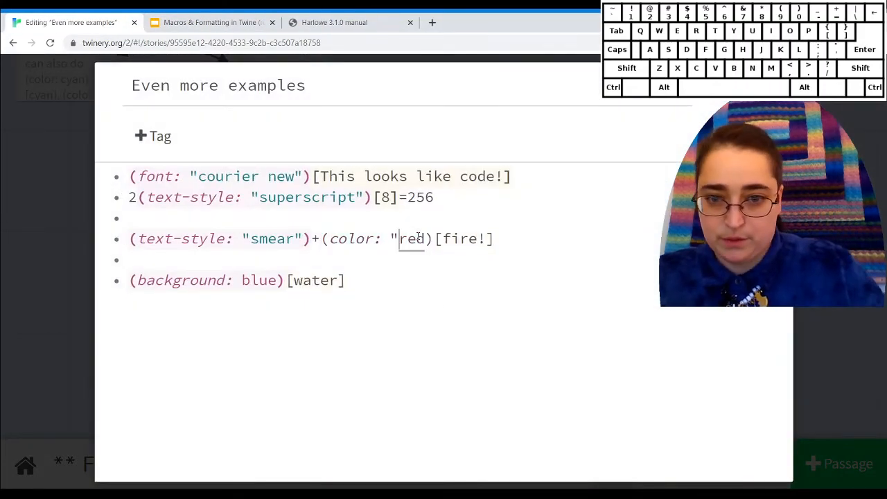
- Restore the closing quote after red in the (color:) macro
{"action": "type", "text": "\""}
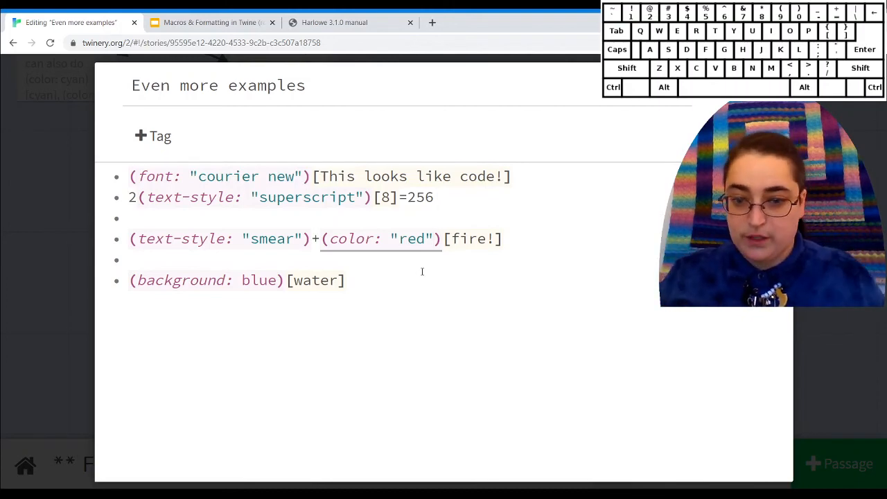
{"action": "left_click", "coordinate": [432, 238]}
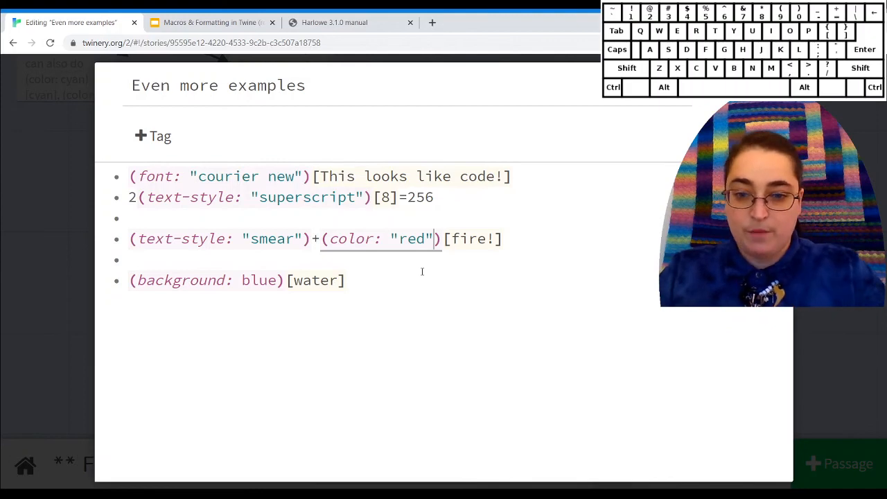